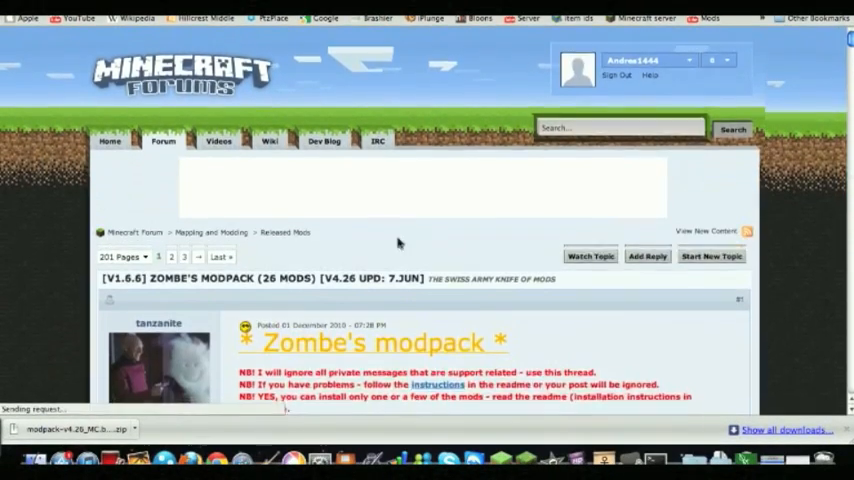
- Scroll down through the Zombe's modpack v4.26 forum post toward its Download and Read it! links
scroll("down", 3)
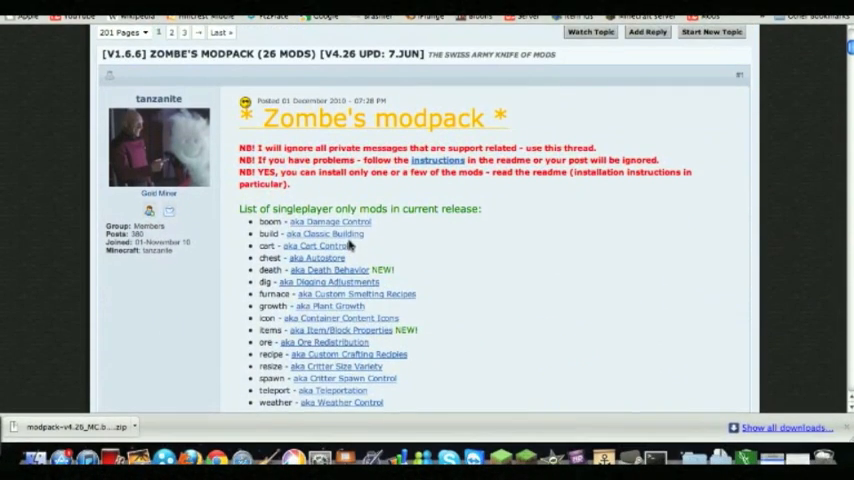
mouse_move(512, 244)
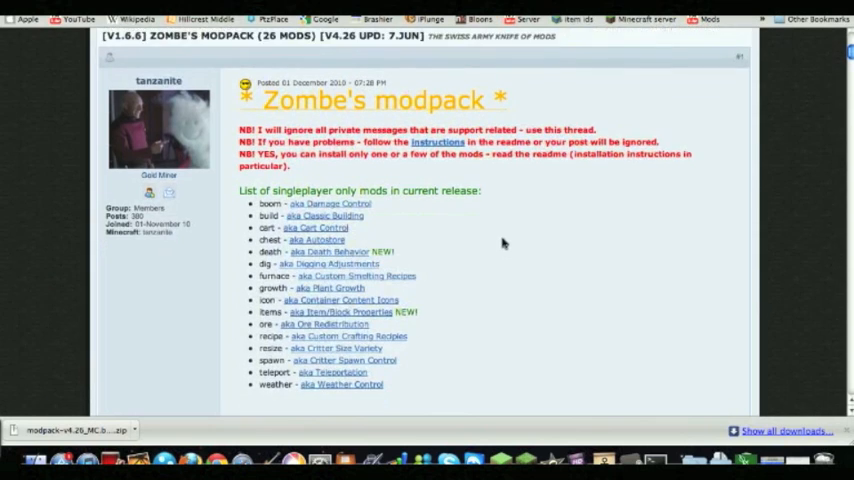
scroll("down", 3)
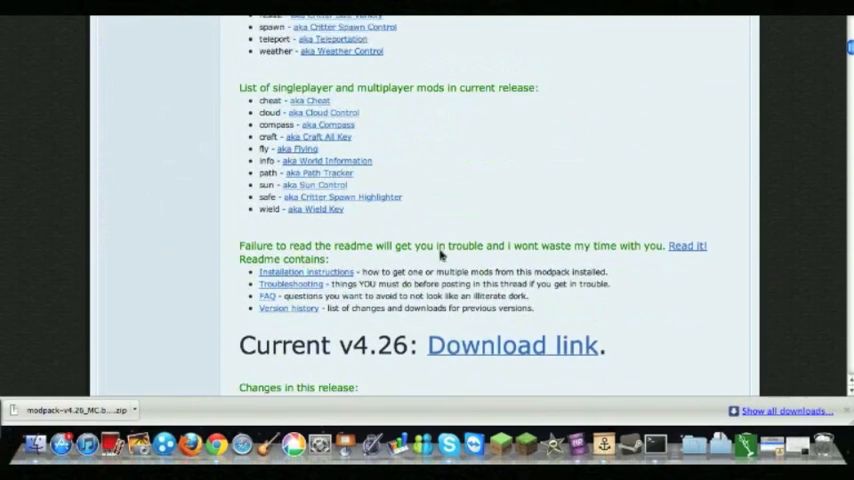
scroll("down", 3)
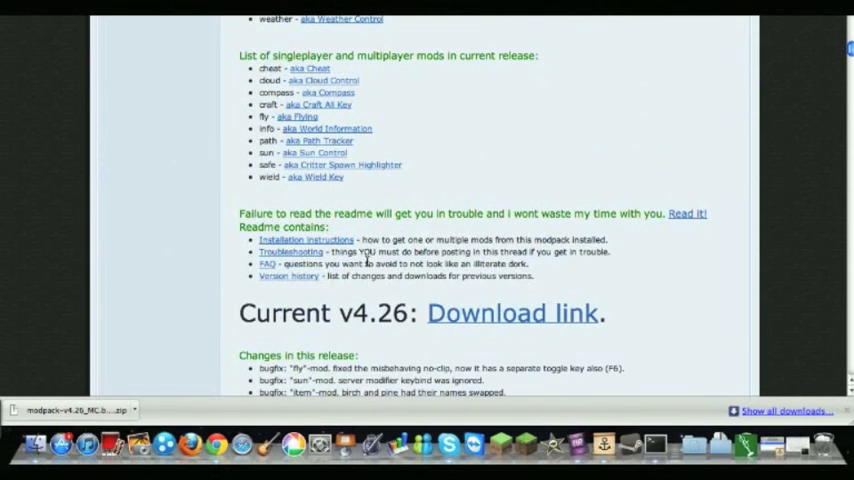
mouse_move(514, 312)
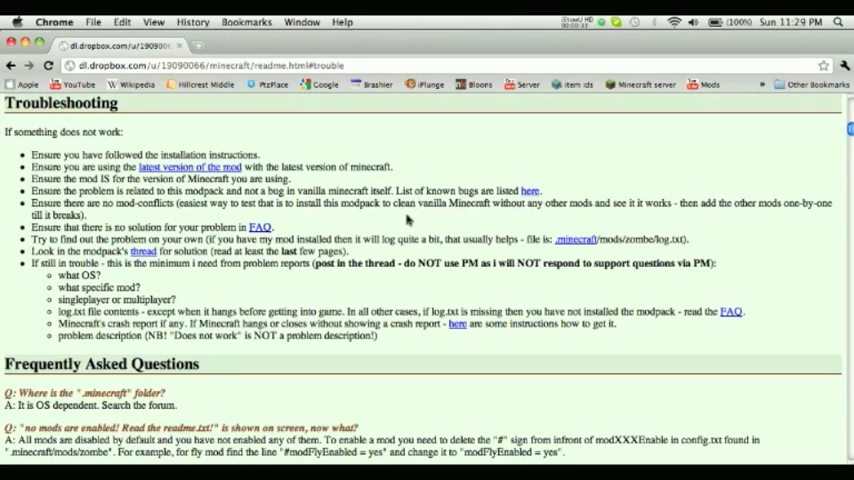
- Scroll the readme to the Installation Instructions section and read the steps
scroll("down", 3)
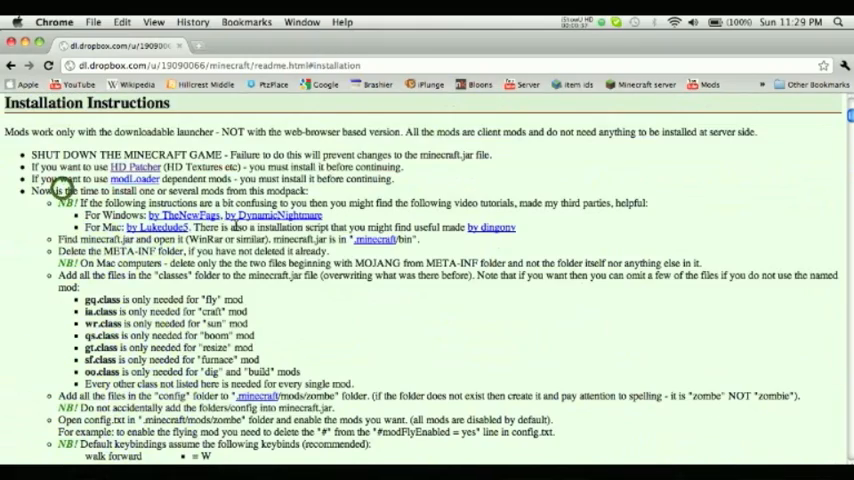
scroll("down", 3)
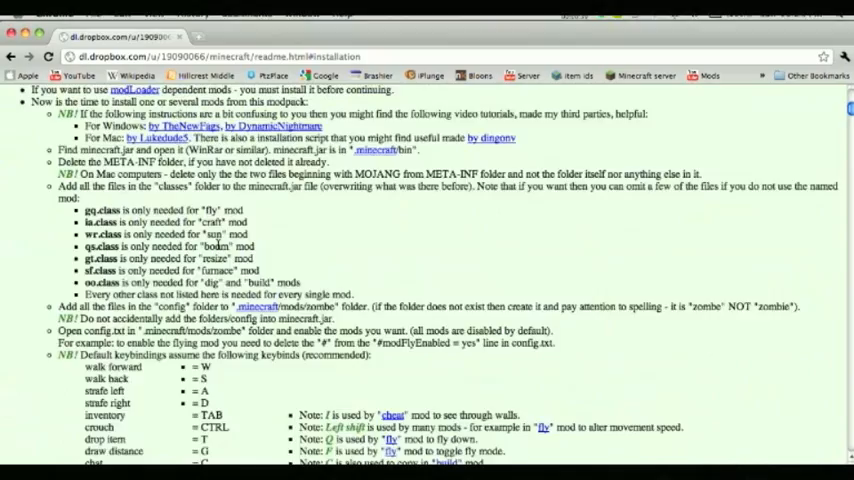
scroll("up", 3)
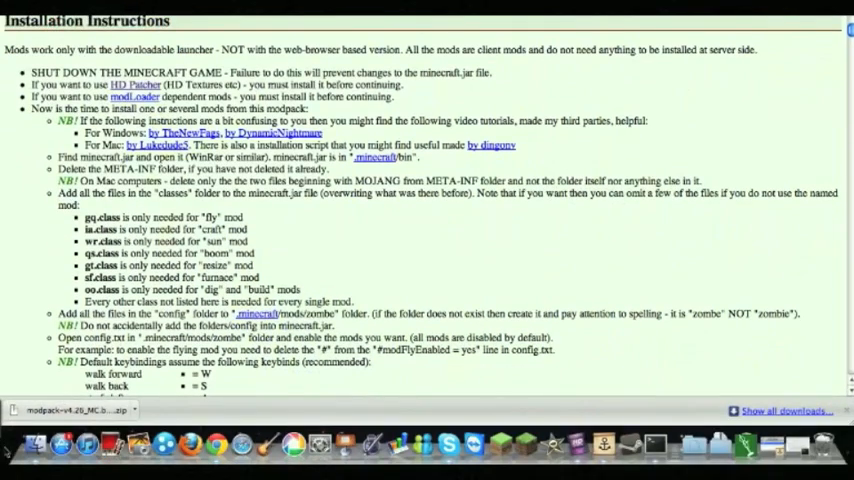
mouse_move(580, 396)
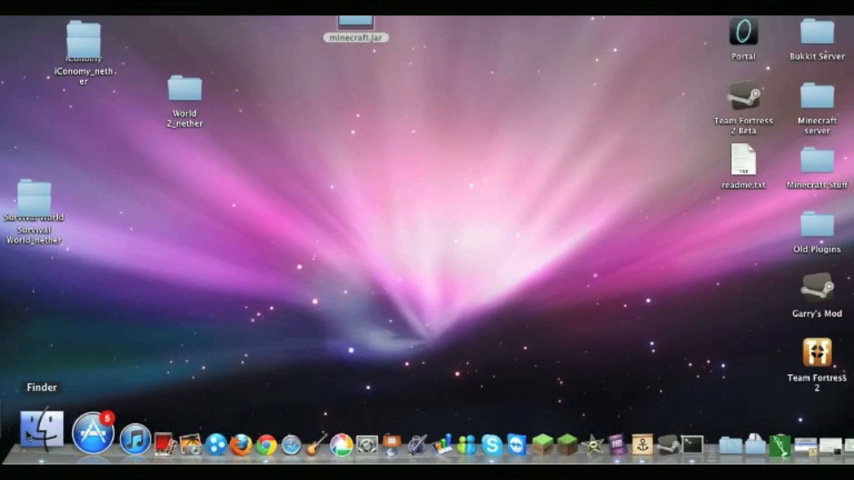
- Navigate Application Support > minecraft > bin and select minecraft.jar
left_click(44, 440)
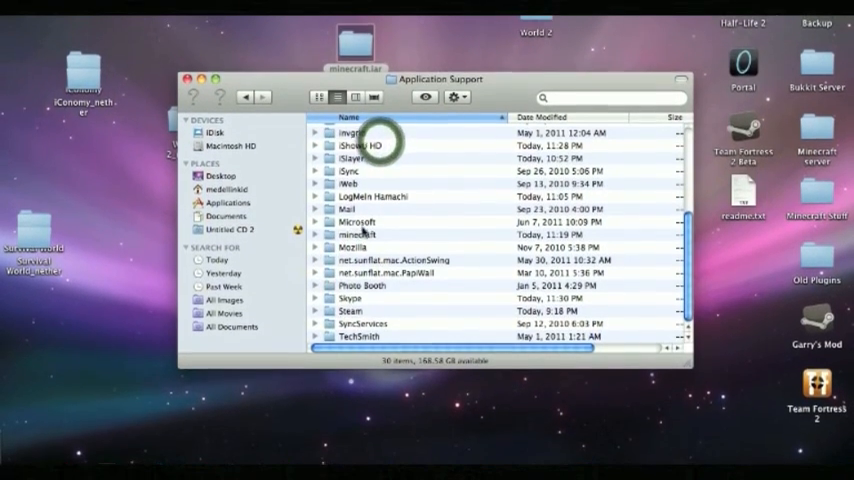
double_click(362, 232)
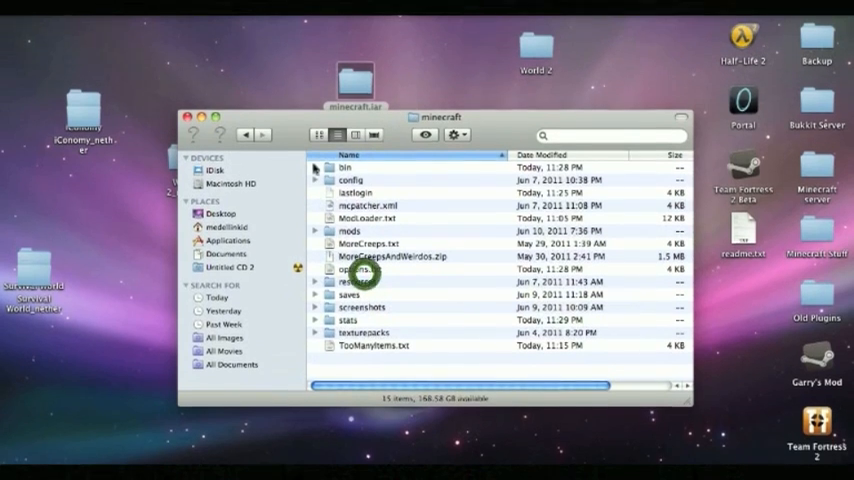
double_click(344, 168)
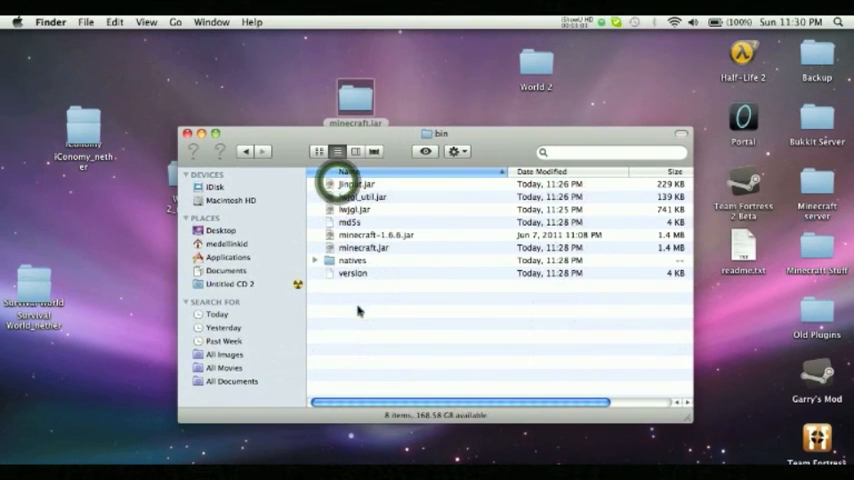
left_click(376, 232)
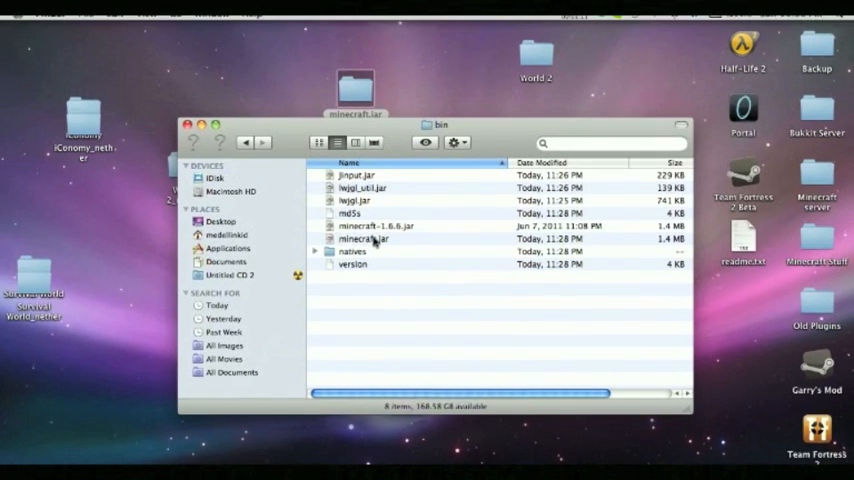
- Convert minecraft.jar to a zip, unarchive it into a minecraft folder, and begin renaming that folder
right_click(364, 240)
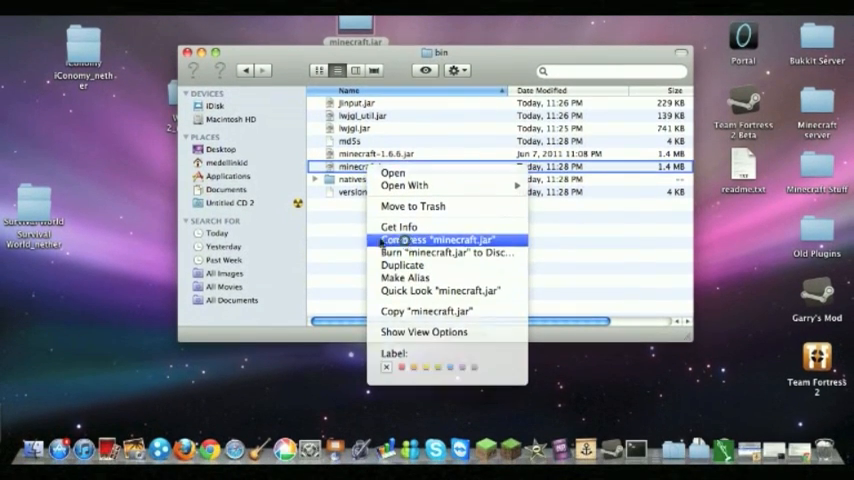
left_click(440, 240)
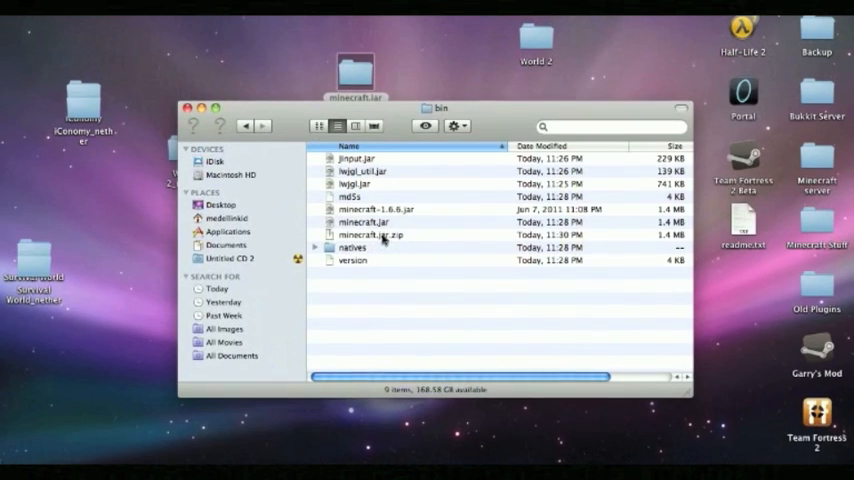
double_click(372, 234)
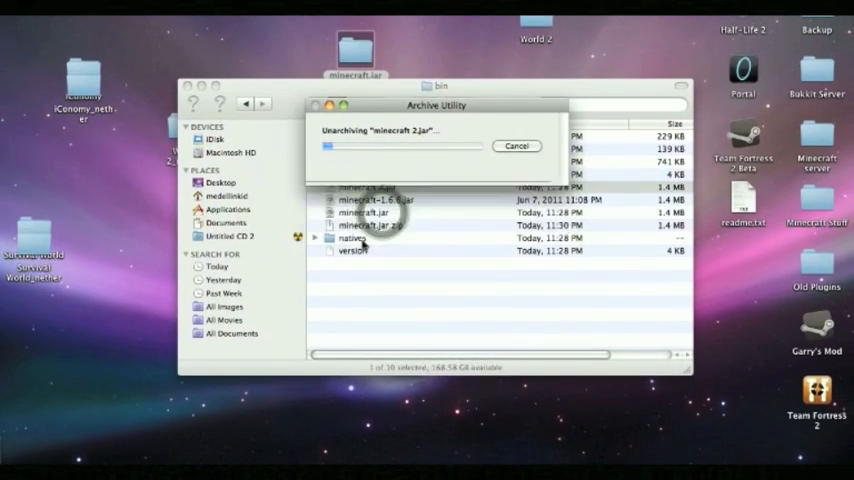
left_click(364, 226)
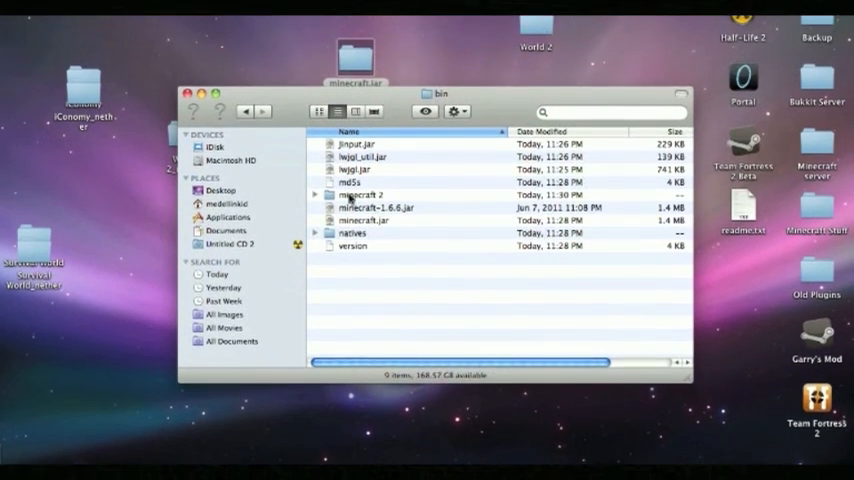
left_click(364, 240)
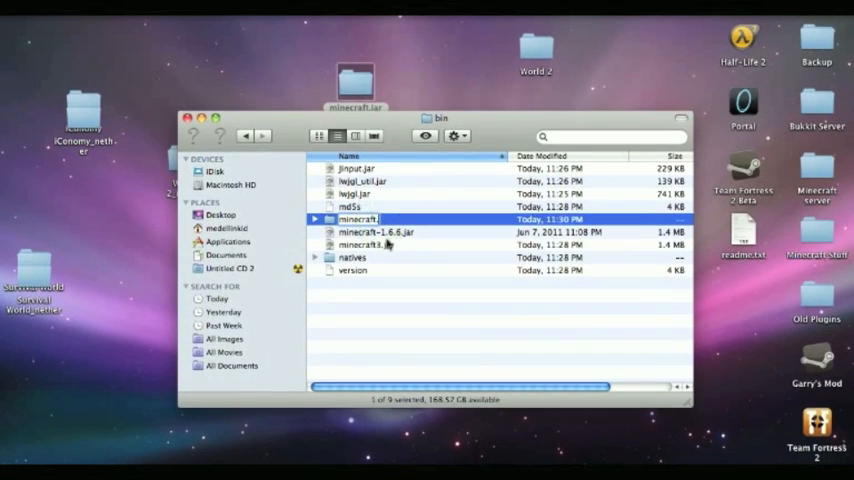
- Rename the extracted folder to minecraft.jar, accept the .jar extension and dismiss the launch error
key("Return")
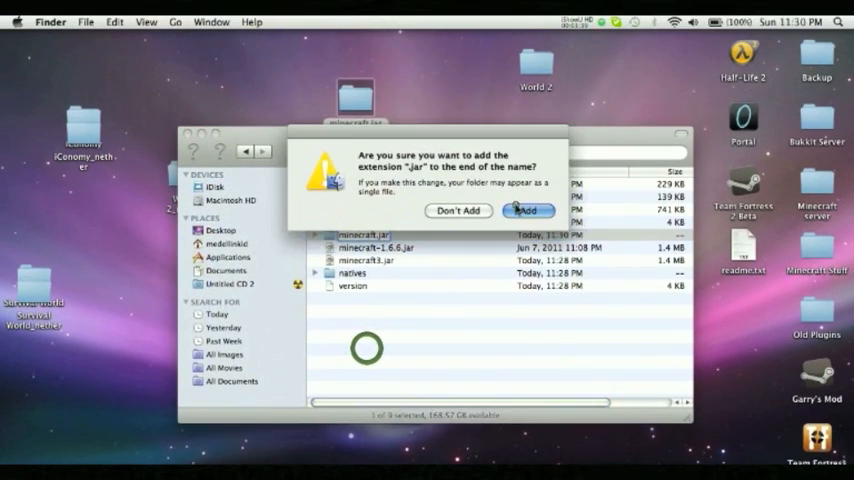
left_click(526, 210)
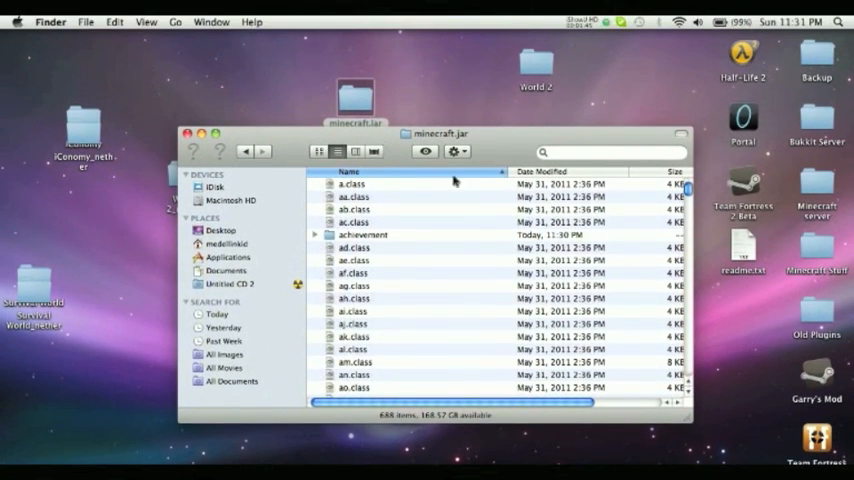
left_click(454, 152)
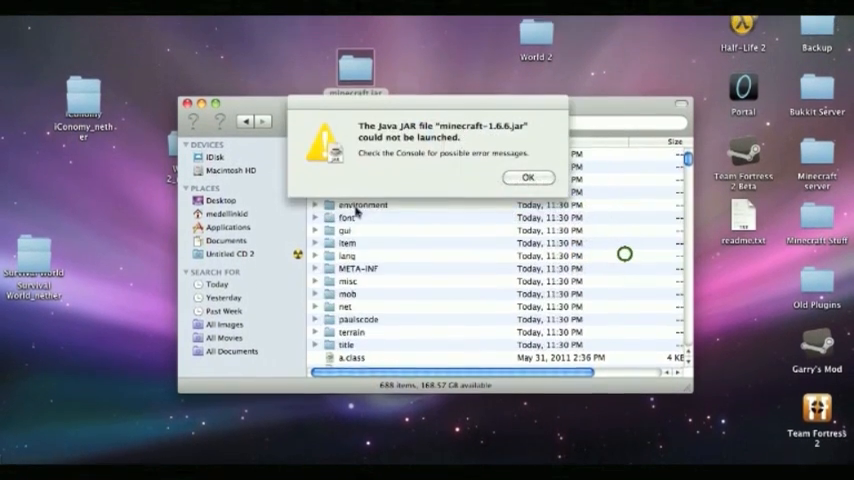
left_click(528, 176)
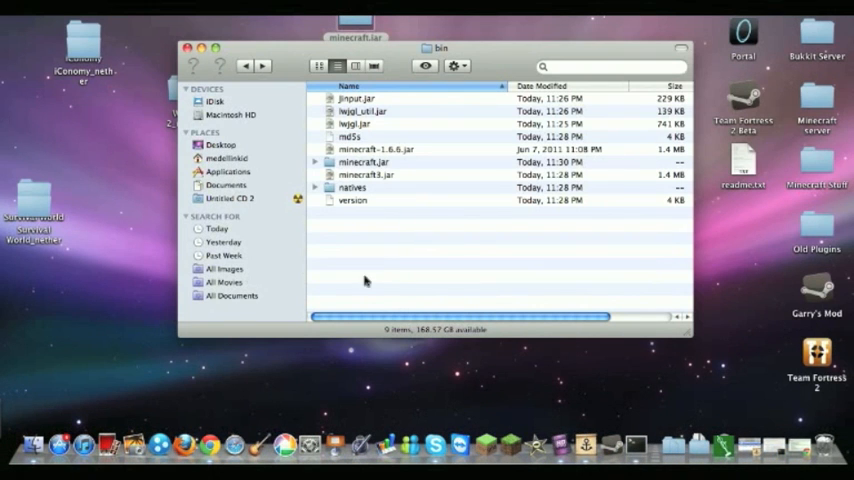
mouse_move(356, 246)
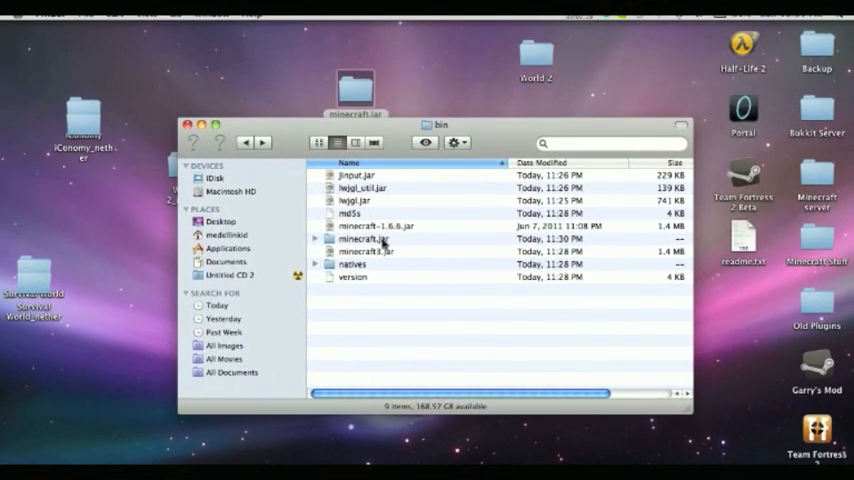
- Enter minecraft.jar > META-INF and select the MOJANG_C.DSA signature file for removal
double_click(364, 240)
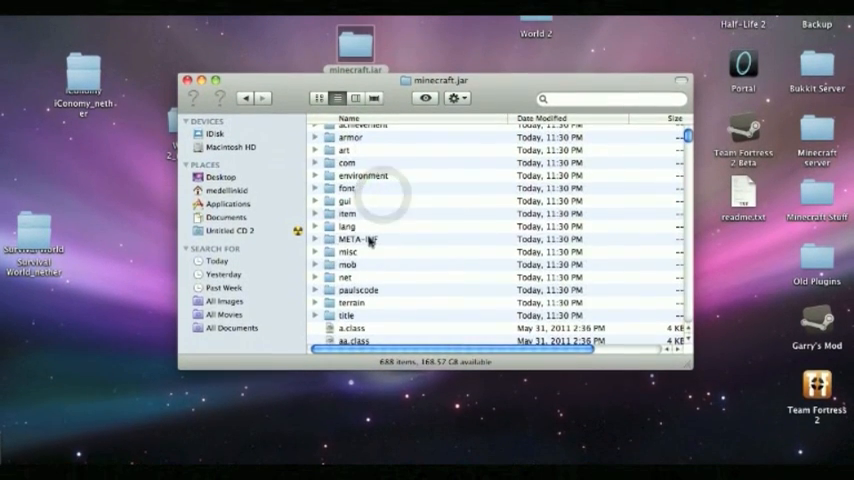
double_click(358, 240)
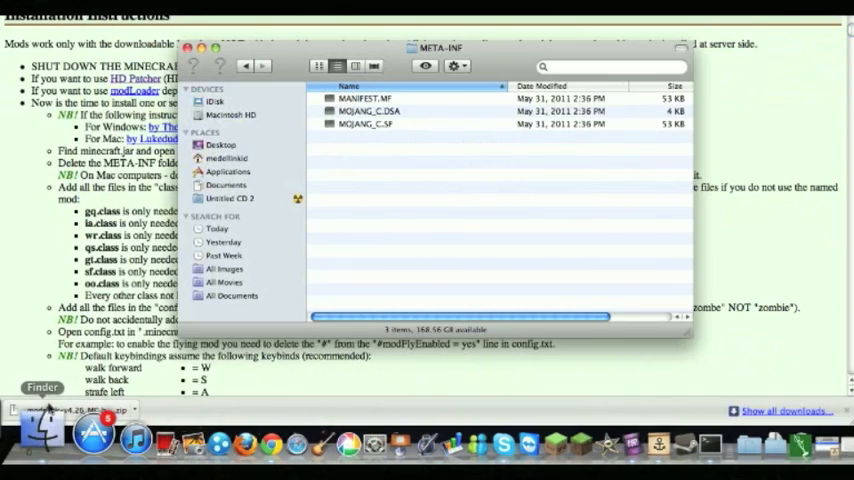
left_click(390, 196)
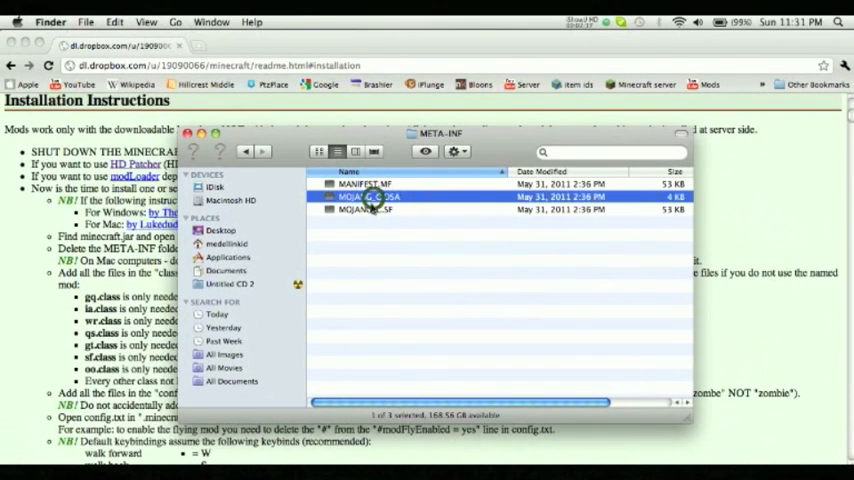
right_click(370, 196)
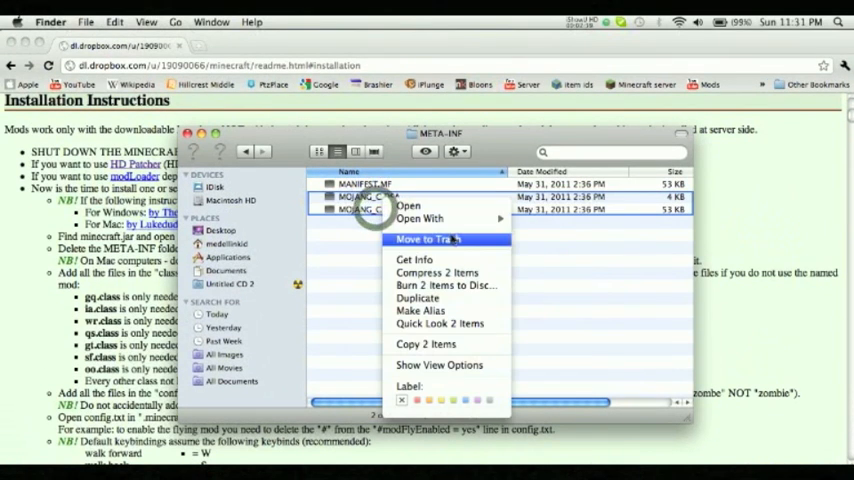
- Trash the Mojang signature files, paste the mod class files replacing all duplicates, and return to bin
left_click(426, 240)
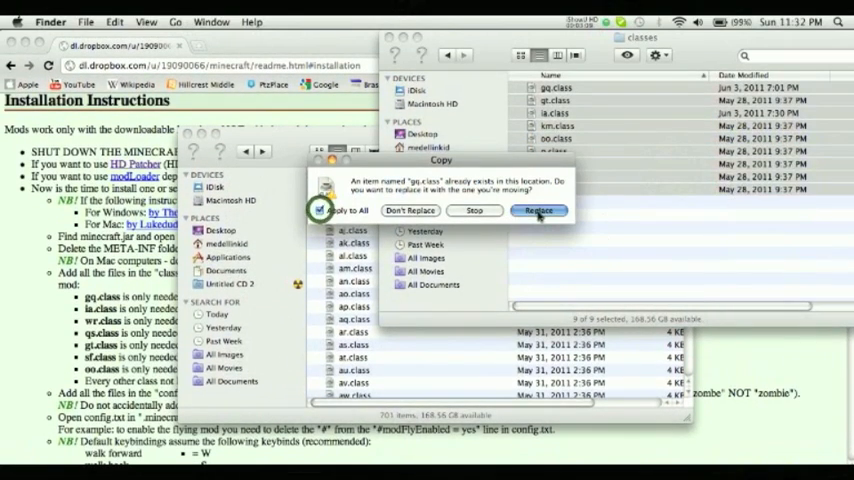
left_click(538, 210)
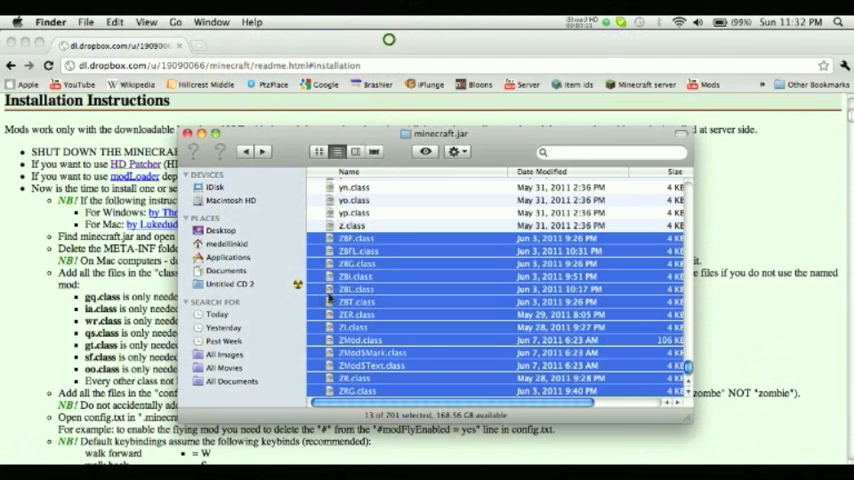
left_click(356, 238)
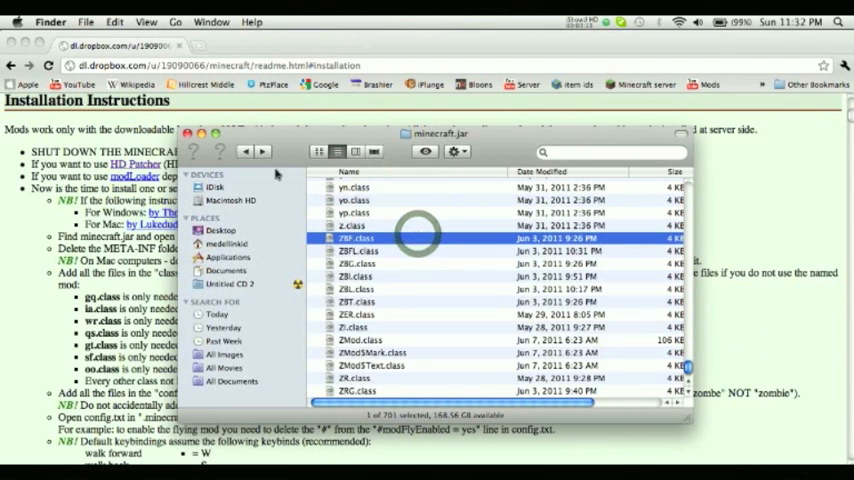
left_click(244, 152)
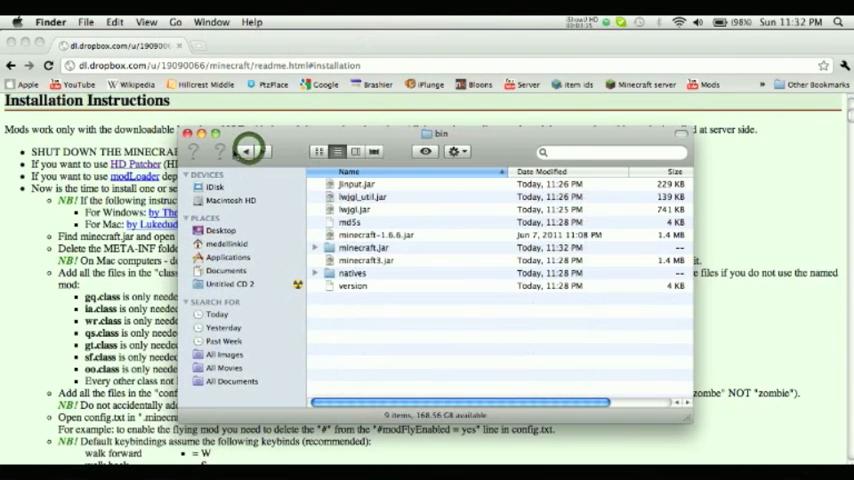
- Go back up to the minecraft folder and recheck the installation instructions page
left_click(238, 152)
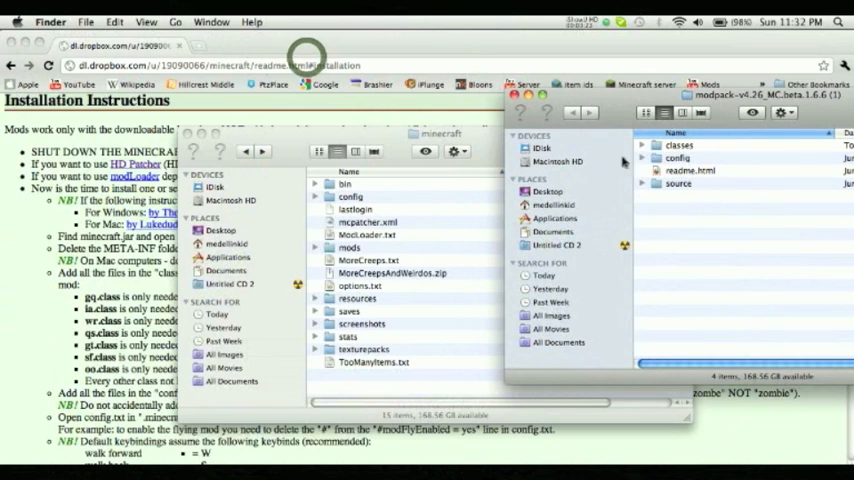
double_click(680, 158)
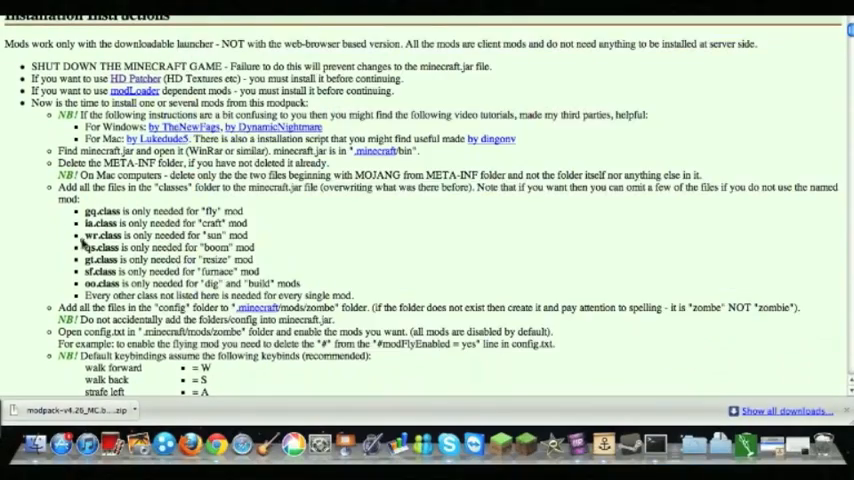
scroll("down", 3)
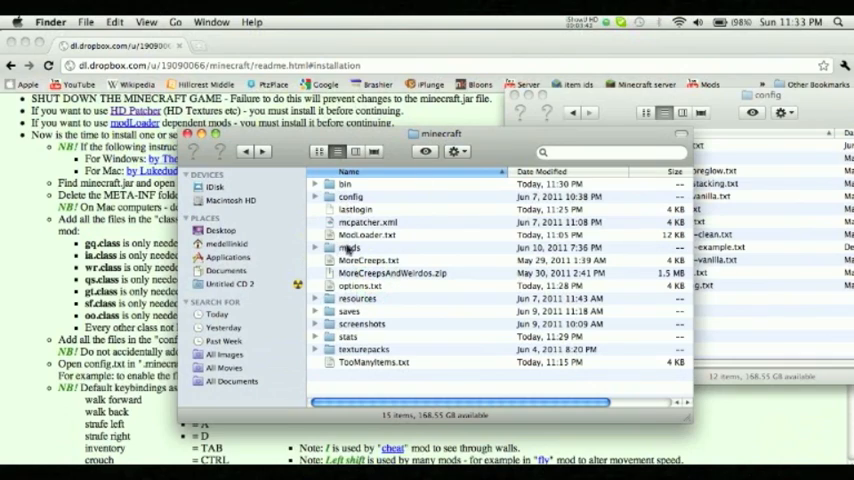
- Enter the mods folder and then the zombe folder holding config.txt
double_click(350, 246)
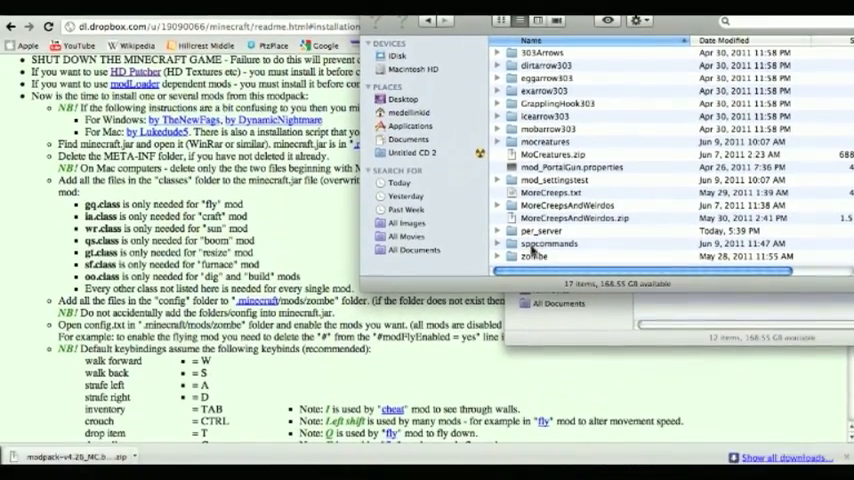
left_click(540, 256)
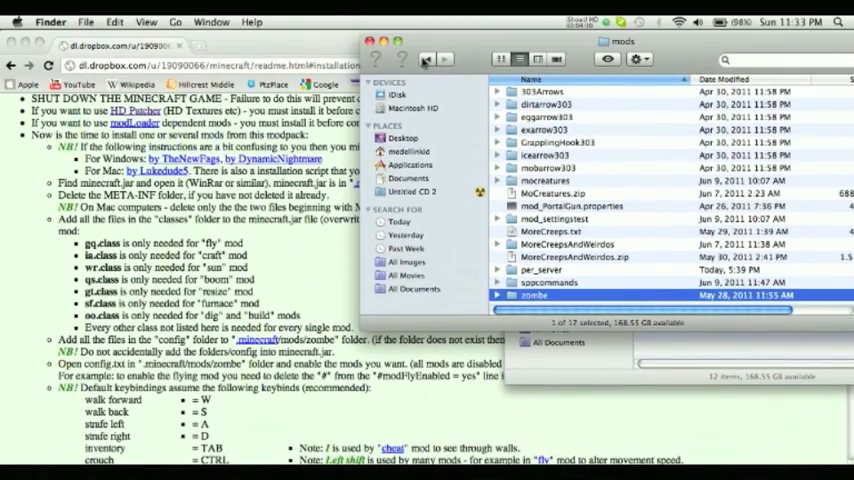
double_click(536, 296)
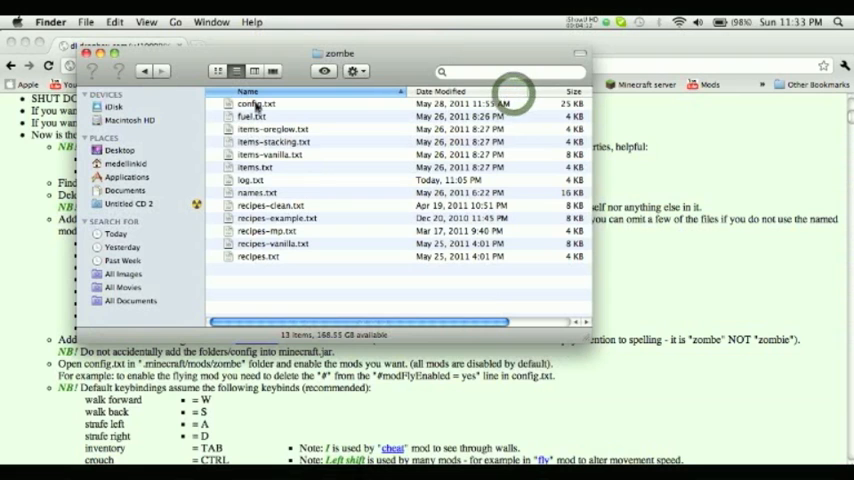
- Open config.txt in TextEdit and scroll down to the fly mod settings
left_click(258, 104)
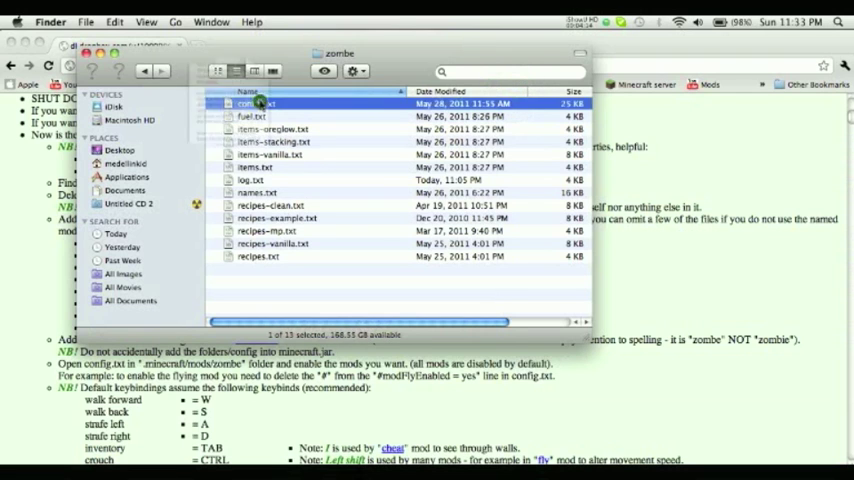
double_click(258, 104)
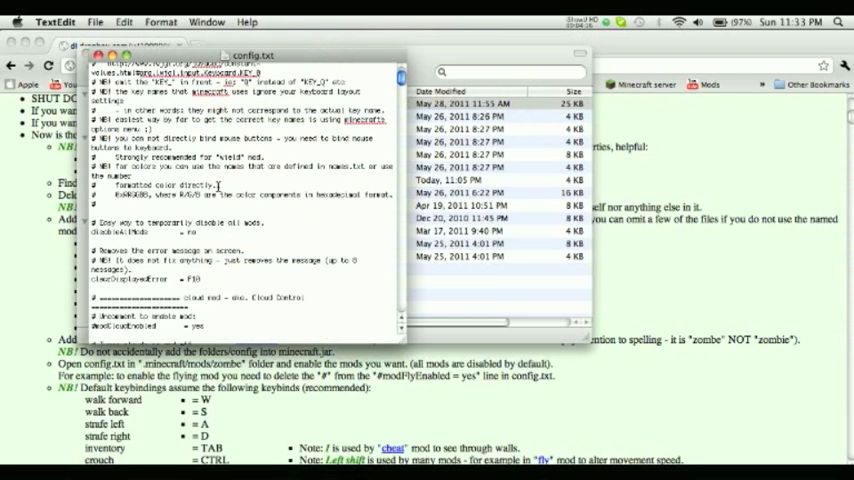
scroll("down", 3)
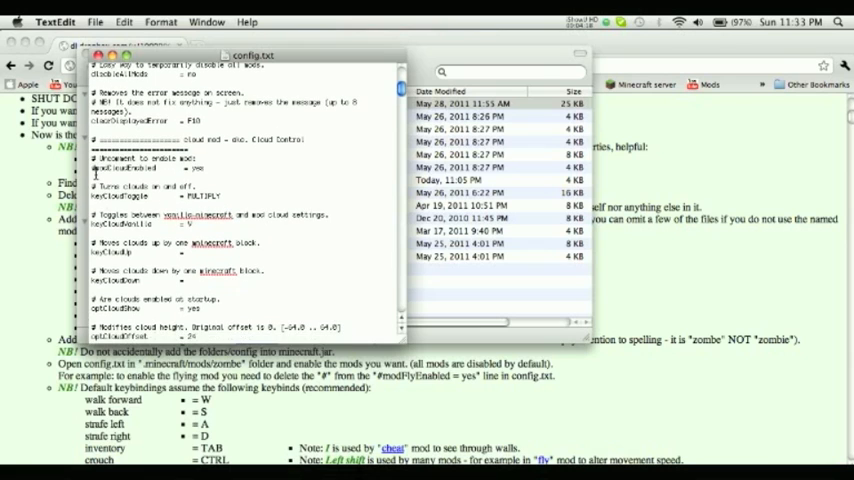
scroll("down", 3)
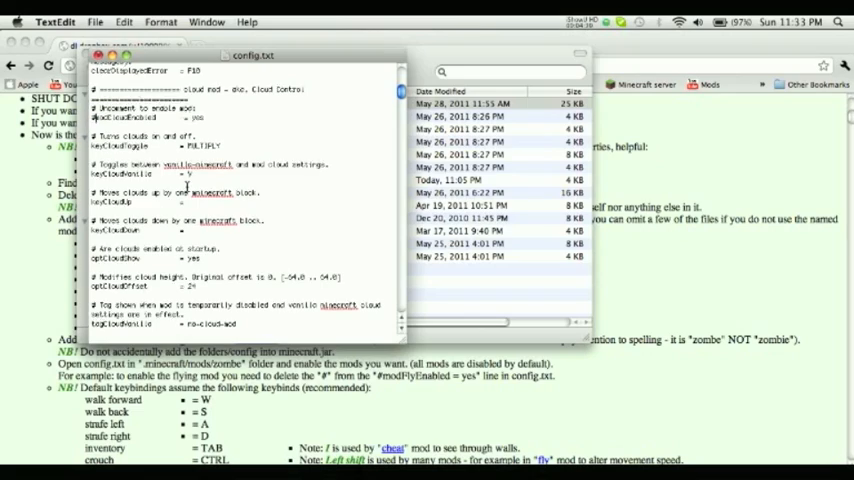
scroll("down", 3)
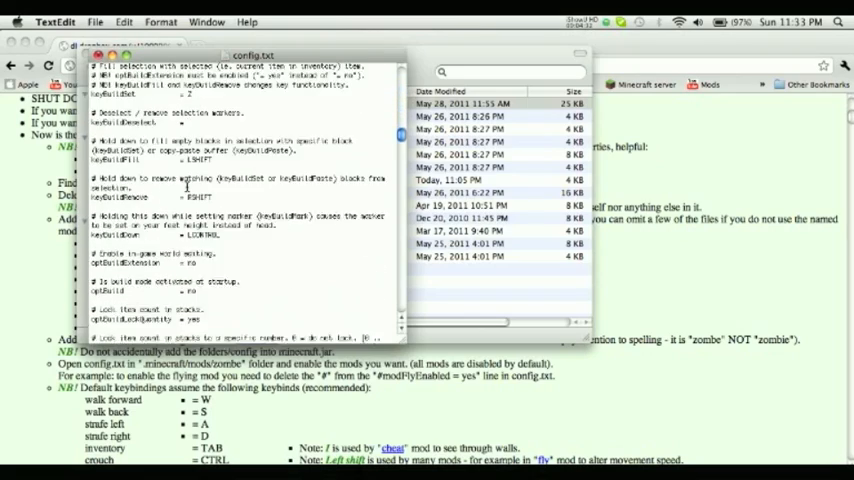
scroll("down", 3)
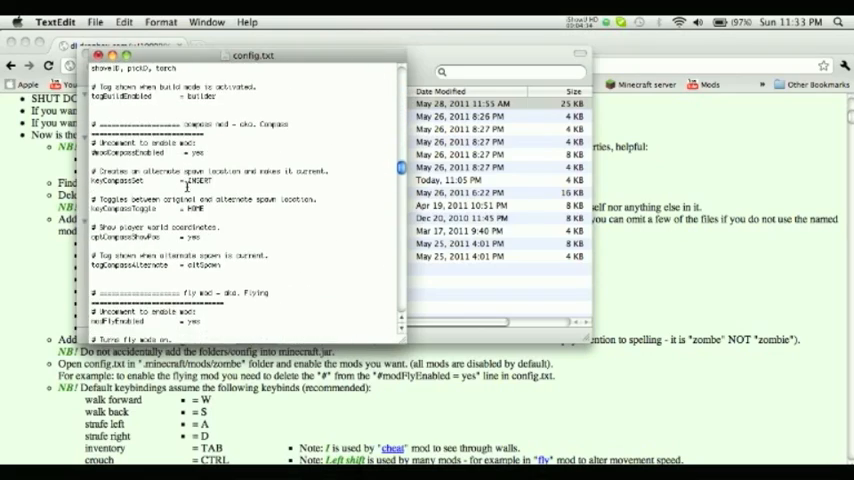
scroll("down", 3)
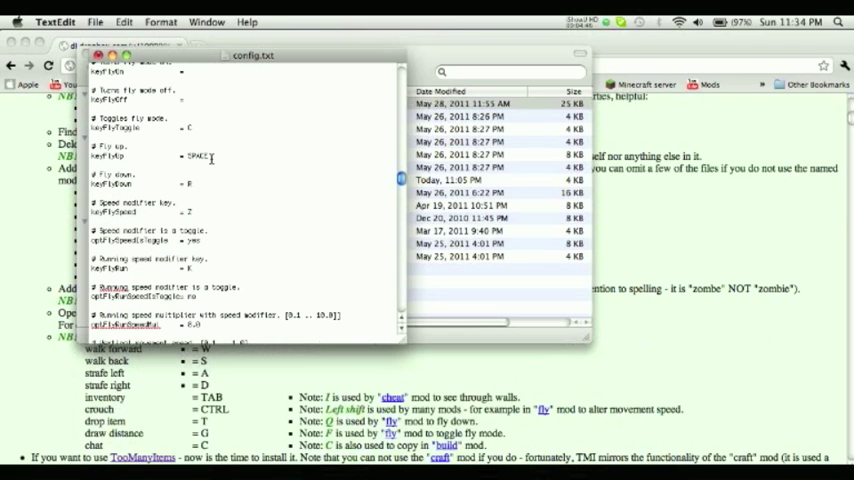
scroll("down", 3)
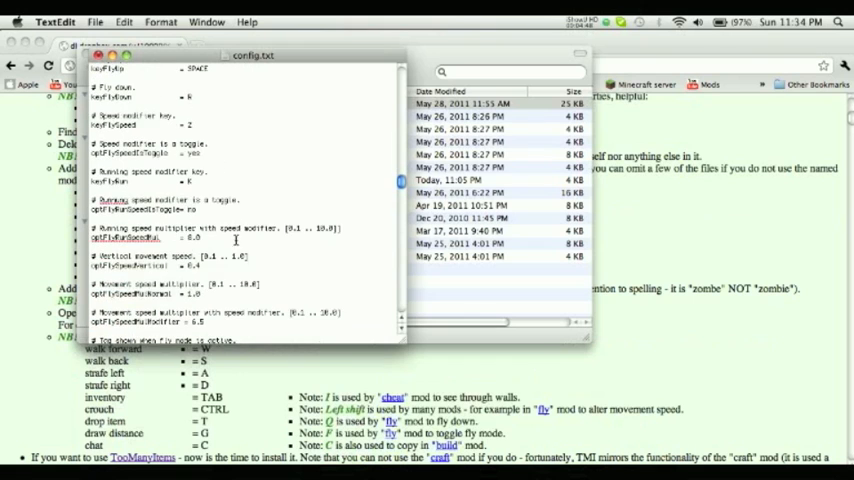
scroll("down", 3)
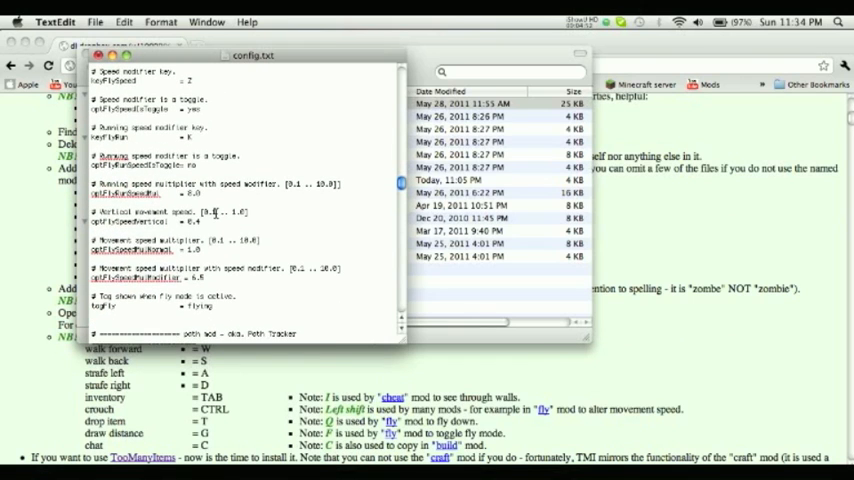
scroll("down", 3)
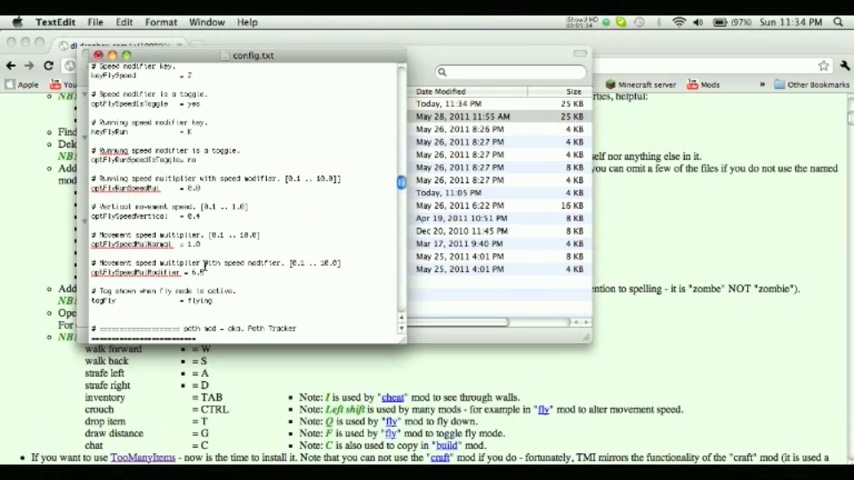
- Launch Minecraft, log in, and play single-player World 1
left_click(100, 20)
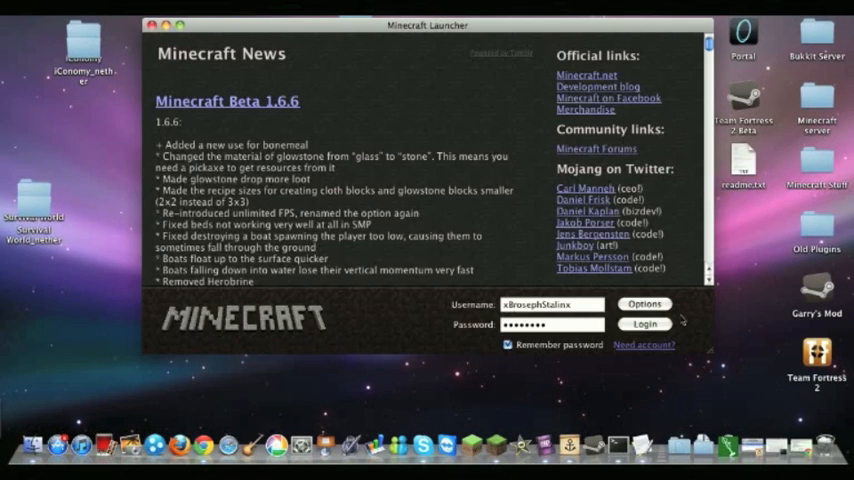
left_click(644, 324)
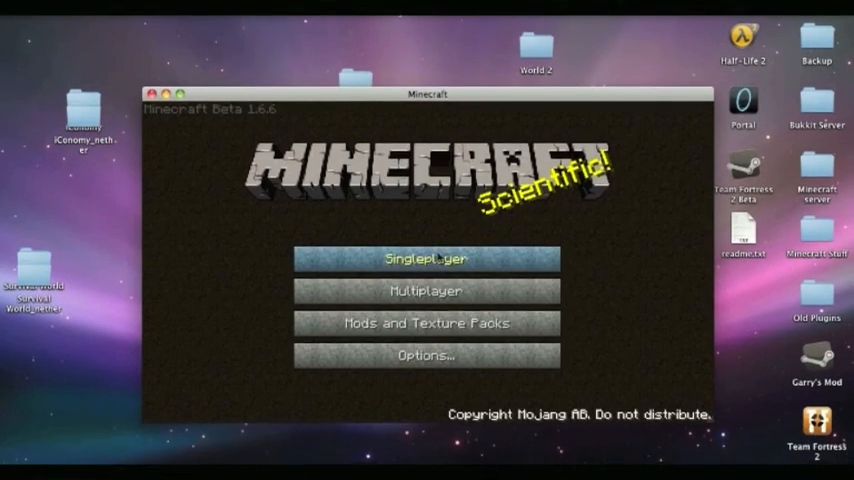
left_click(424, 258)
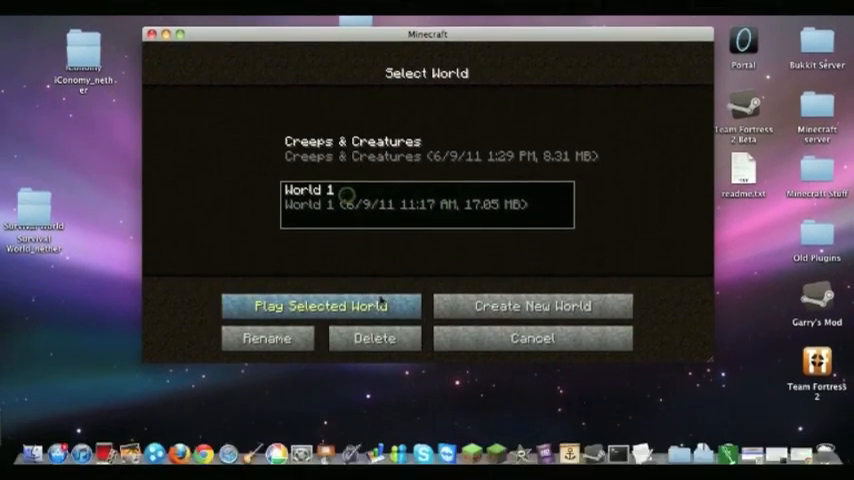
left_click(318, 304)
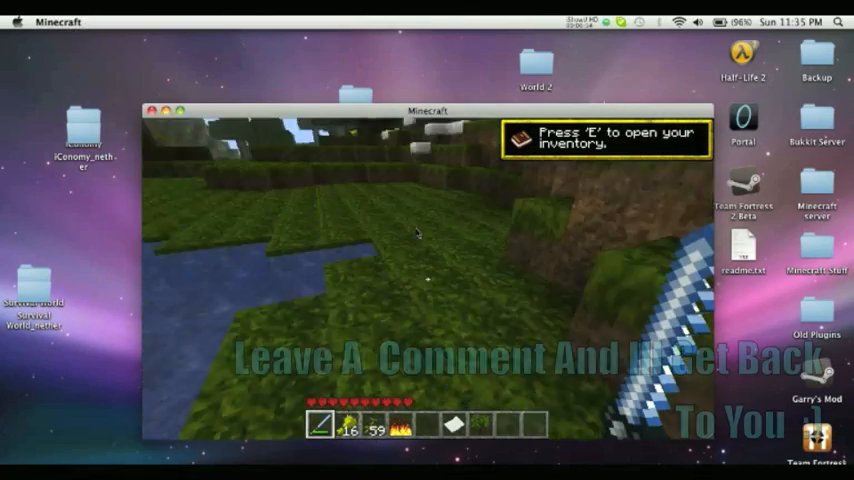
mouse_move(416, 232)
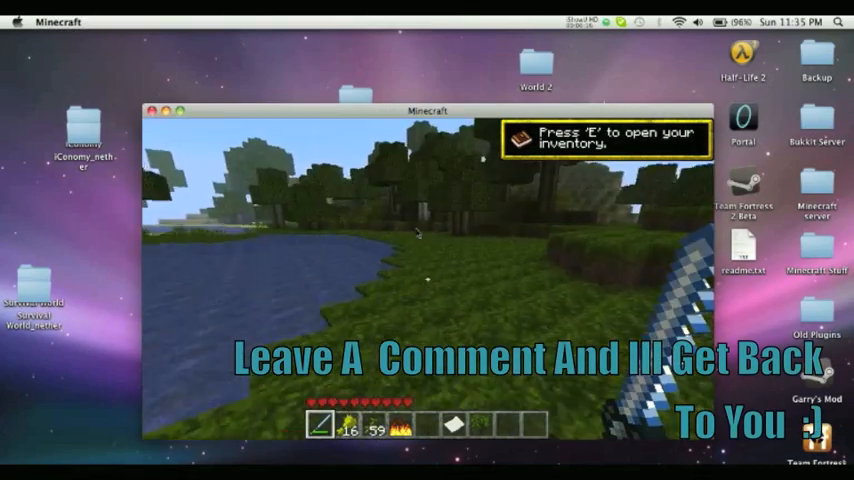